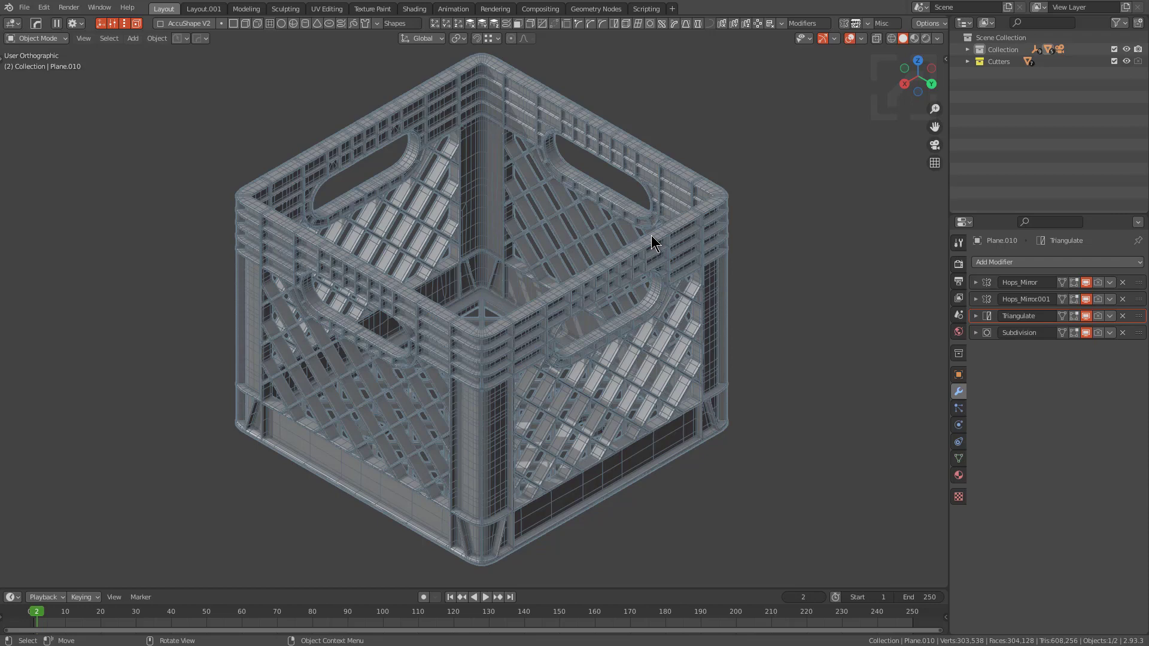
{"action": "mouse_move", "coordinate": [599, 260]}
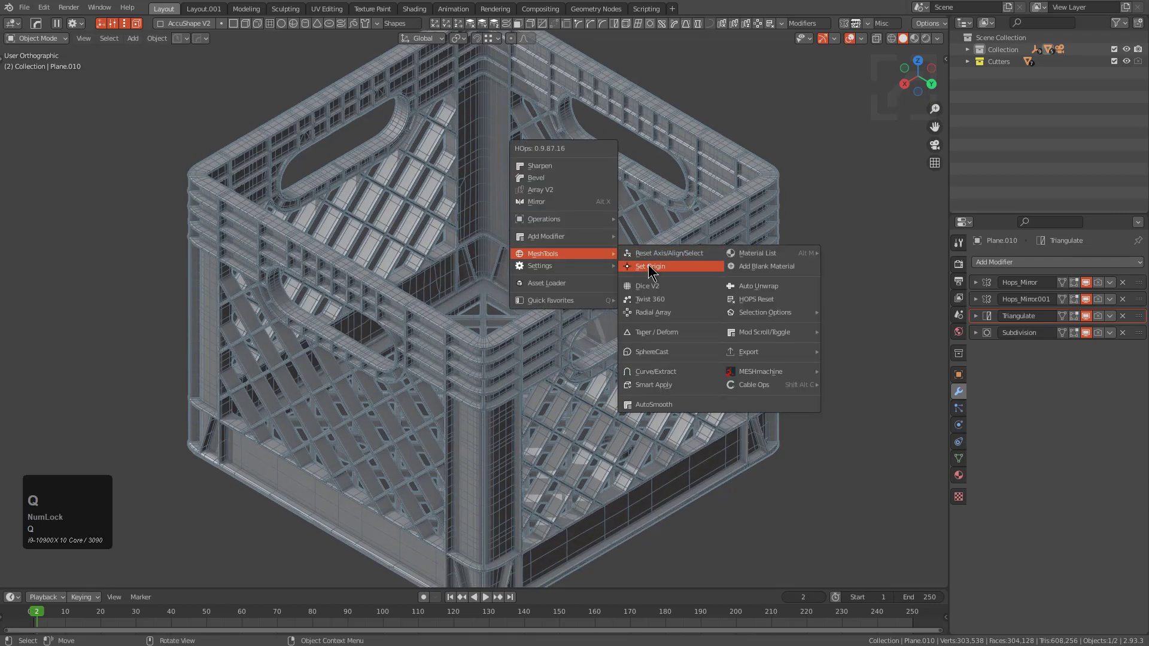
Place the milk crate's origin at a picked surface point and confirm it
{"action": "left_click", "coordinate": [650, 265]}
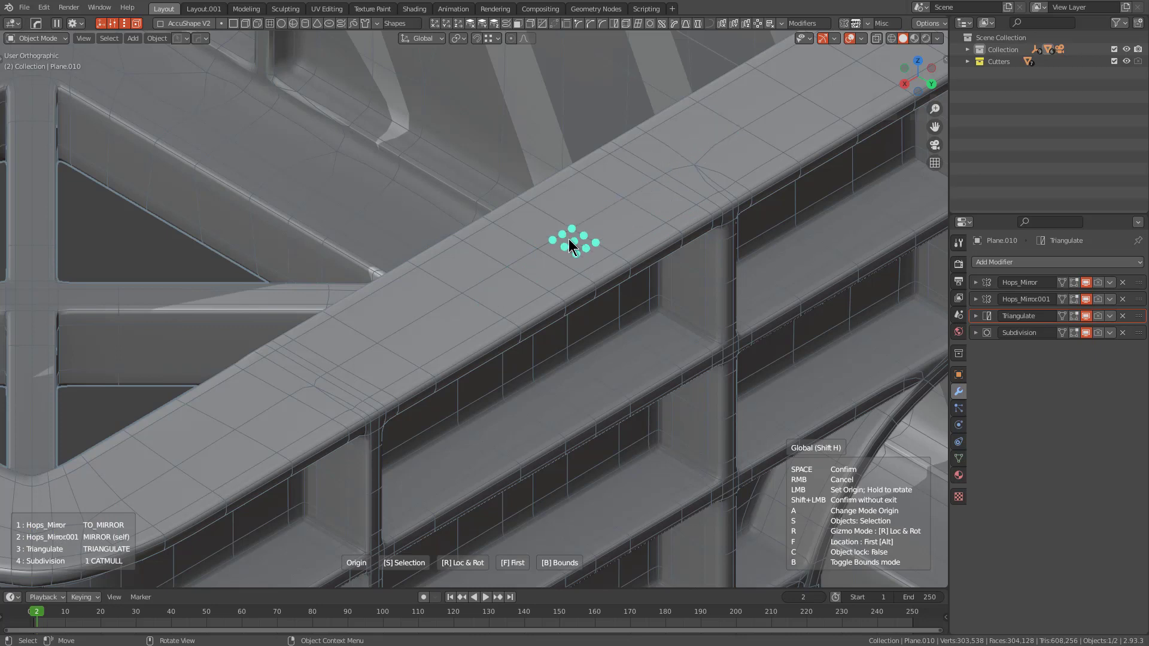
{"action": "scroll", "scroll_direction": "down", "scroll_amount": 3}
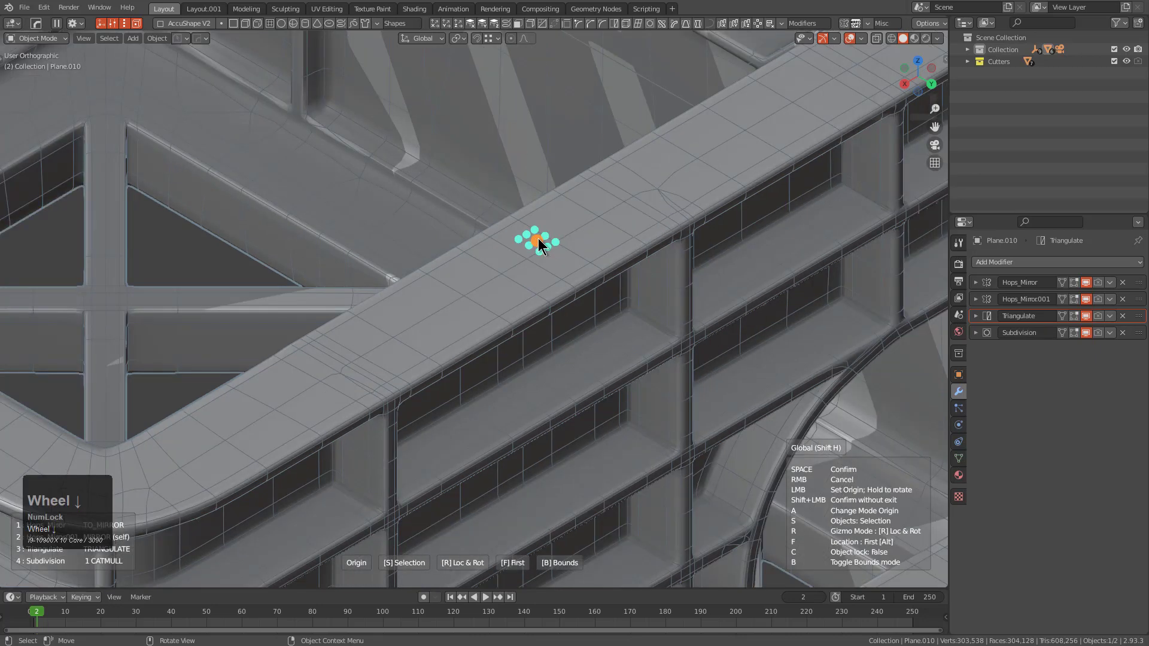
{"action": "scroll", "scroll_direction": "down", "scroll_amount": 3}
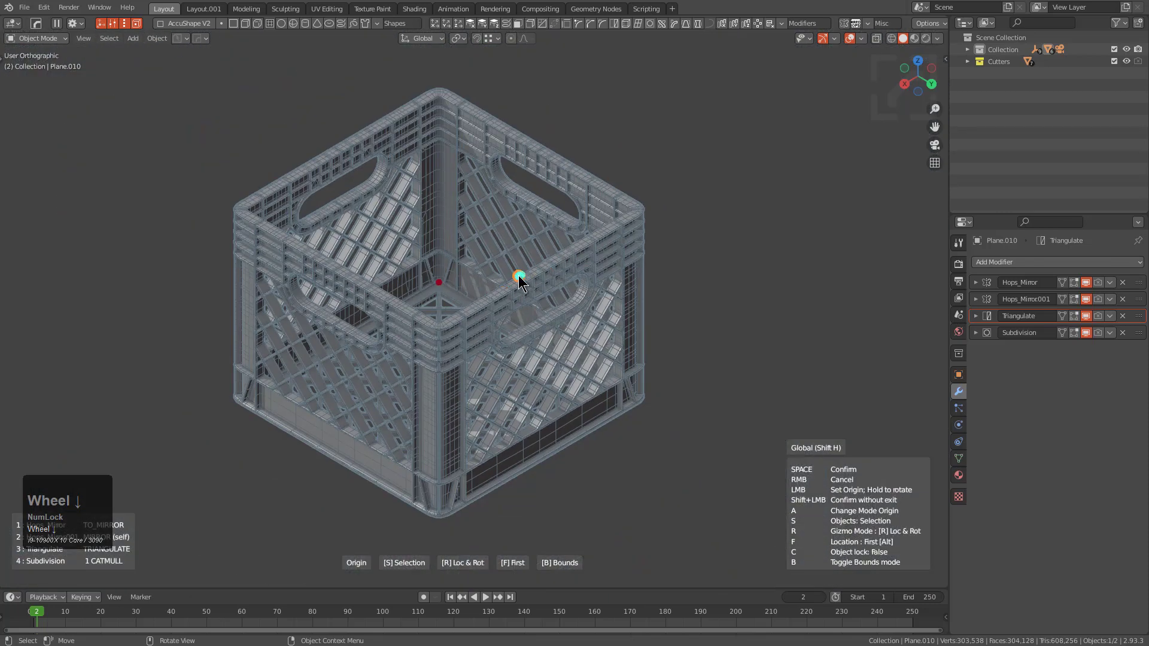
{"action": "key", "text": "b"}
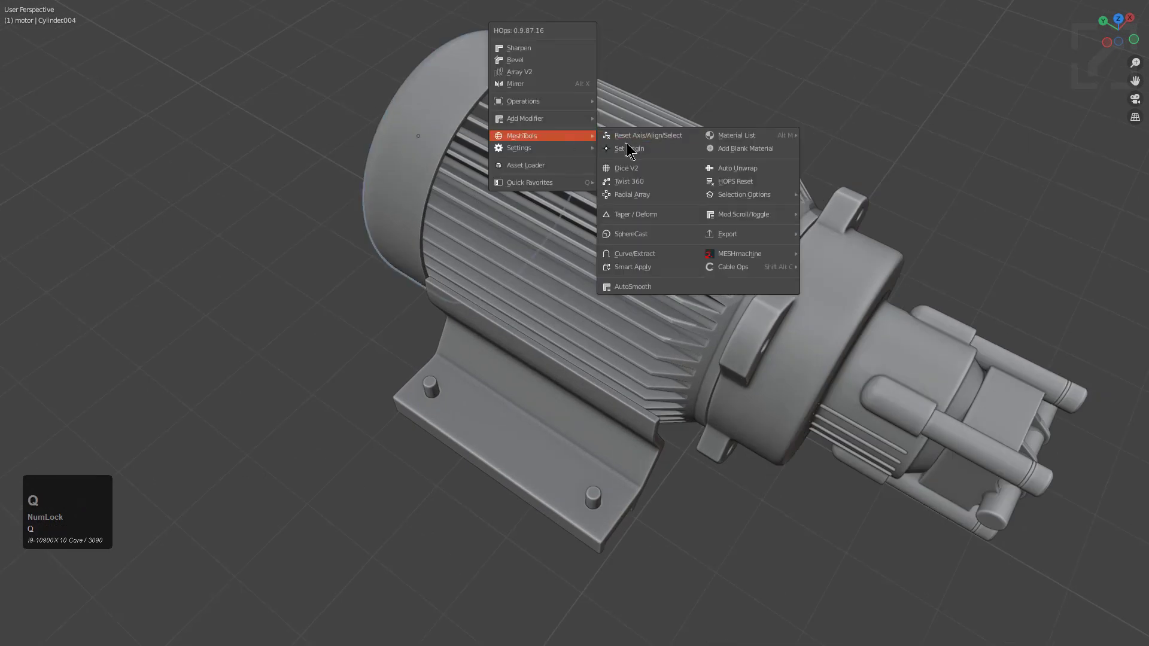
Place Cylinder004's origin on its rounded end cap face and confirm it
{"action": "left_click", "coordinate": [628, 149]}
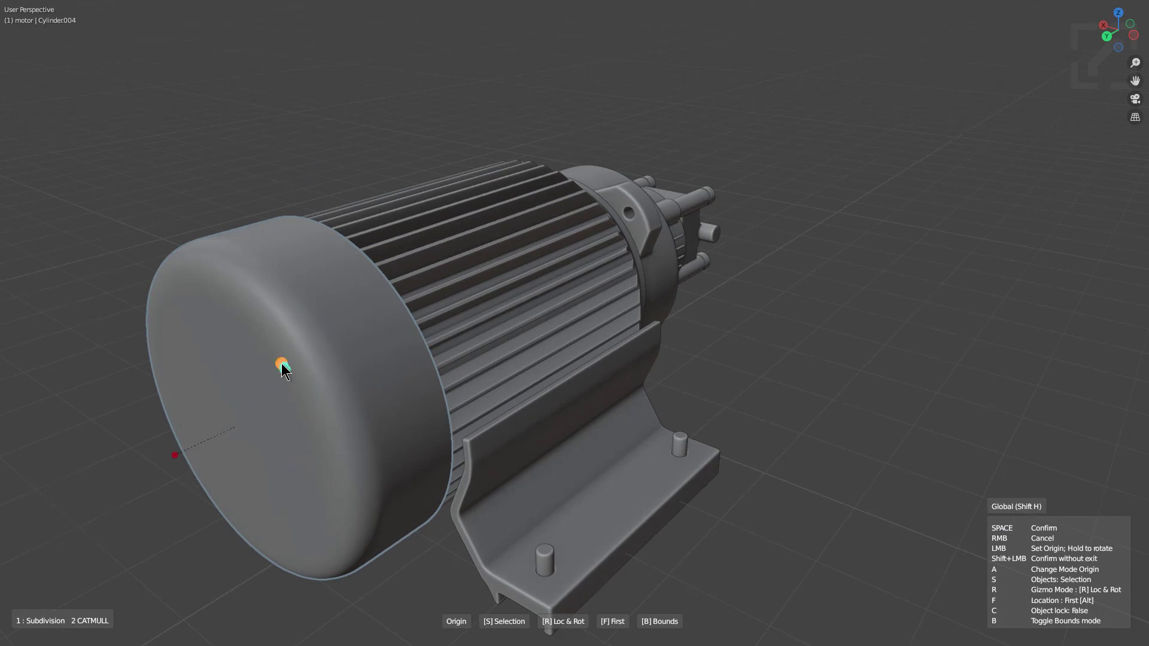
{"action": "key", "text": "b"}
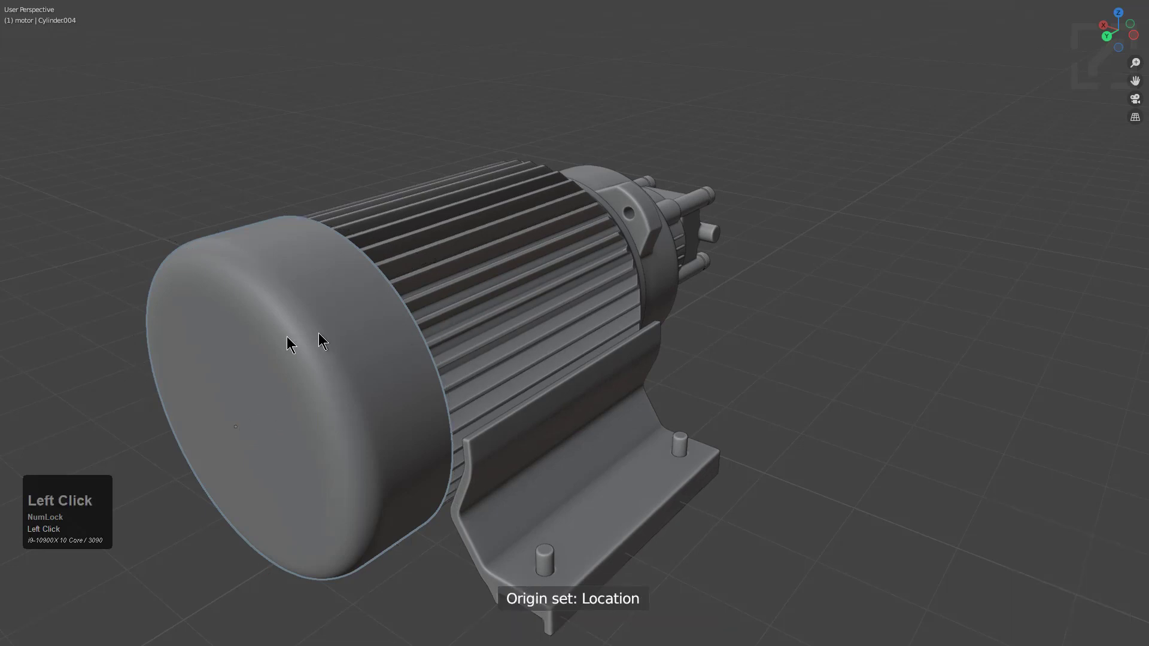
{"action": "mouse_move", "coordinate": [245, 451]}
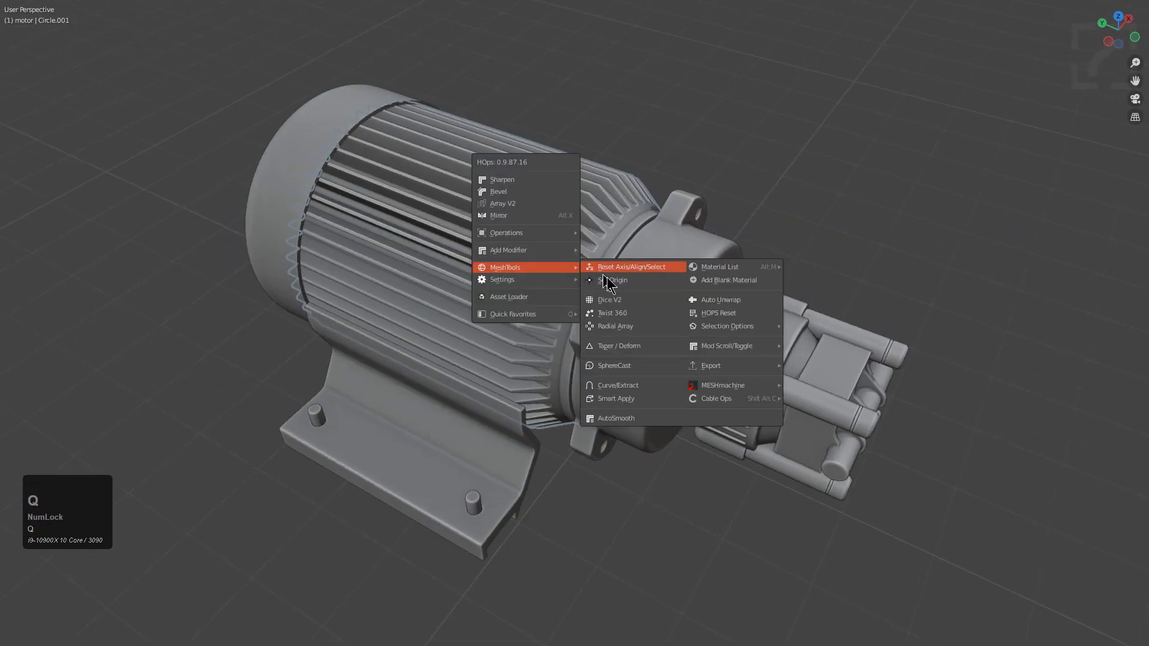
Set Circle.001's origin to a bounding-box point in Bounds mode
{"action": "left_click", "coordinate": [614, 280]}
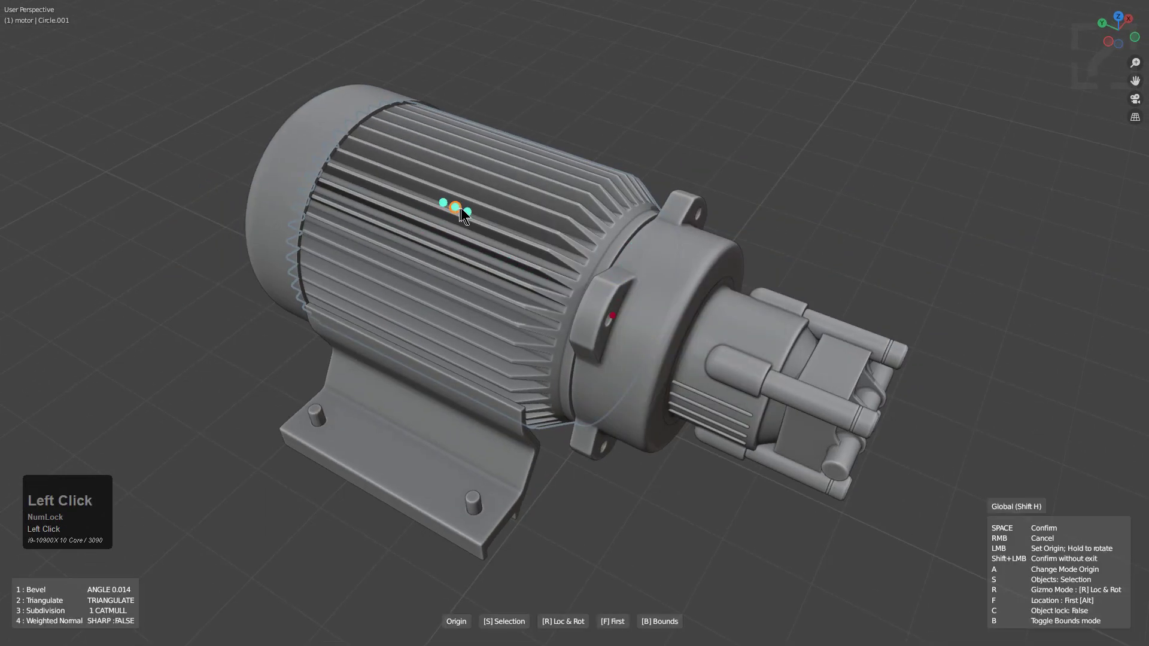
{"action": "mouse_move", "coordinate": [561, 285]}
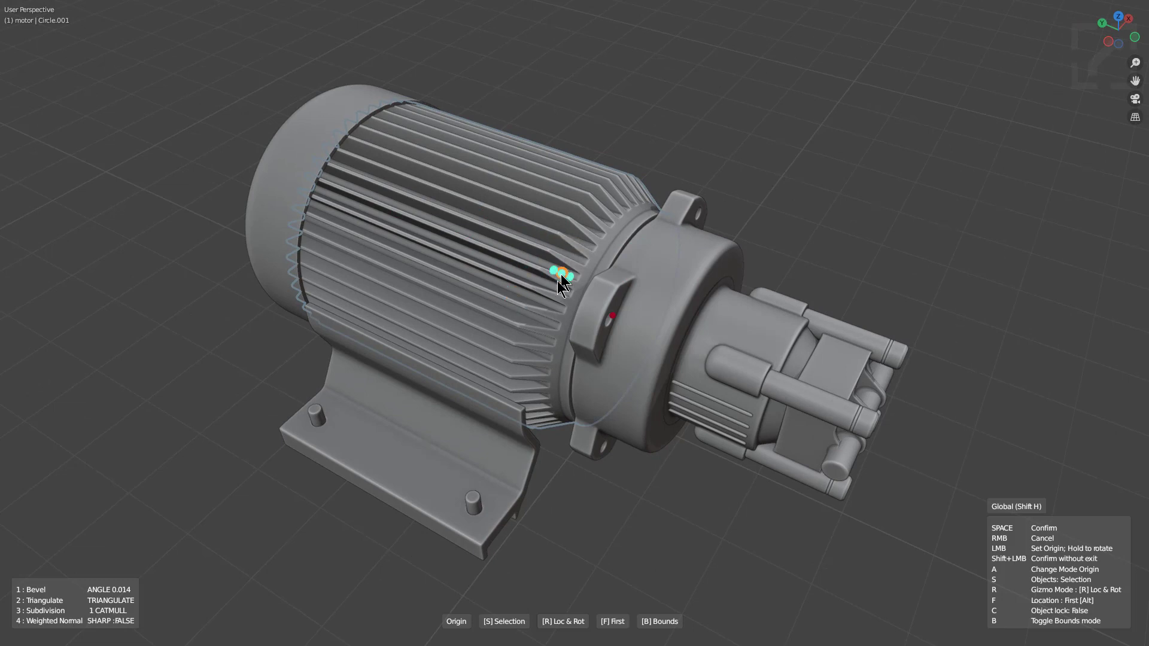
{"action": "key", "text": "b"}
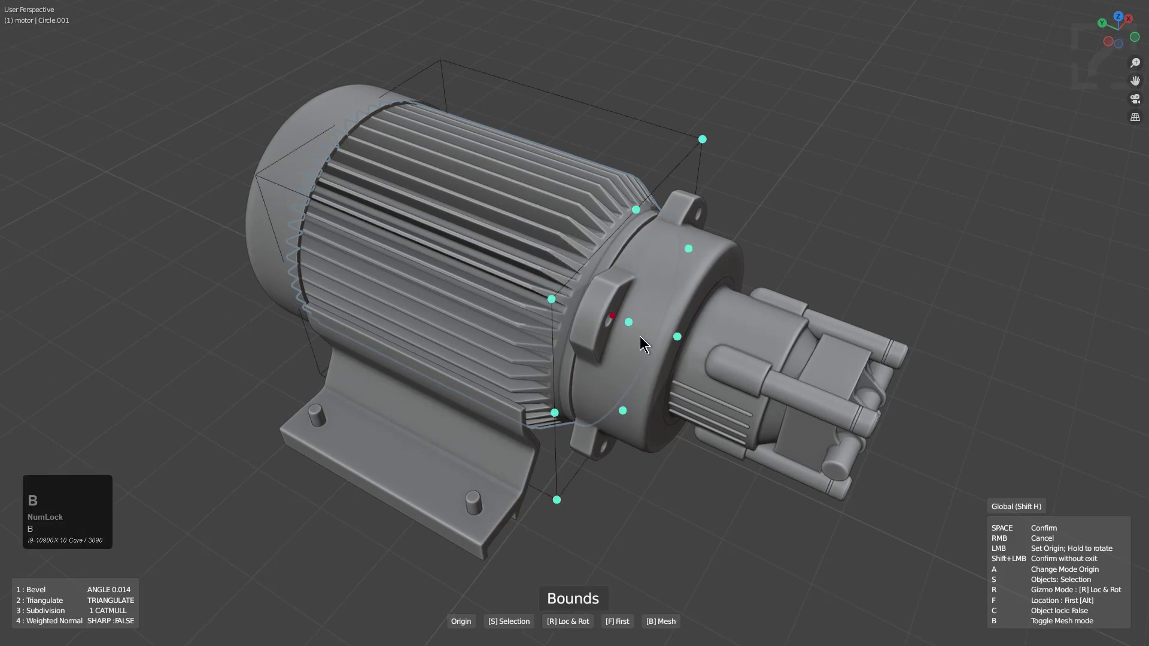
{"action": "left_click", "coordinate": [612, 316]}
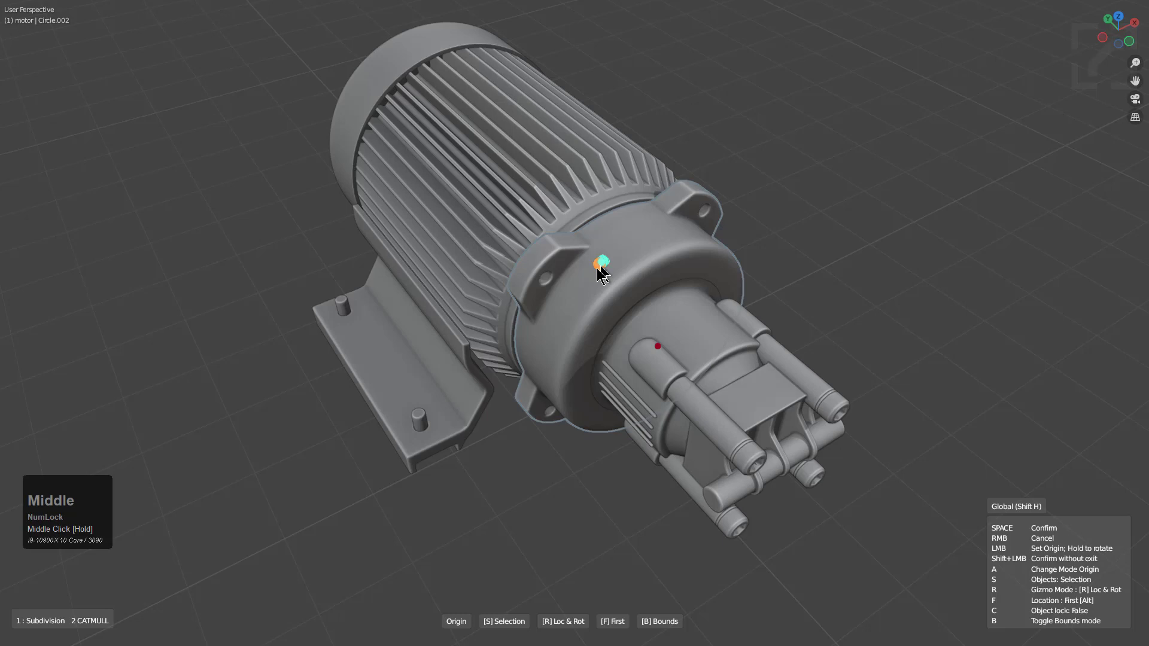
Set Circle.002's origin via Bounds snapping, toggling the gizmo through rotation-only, and confirm it
{"action": "key", "text": "b"}
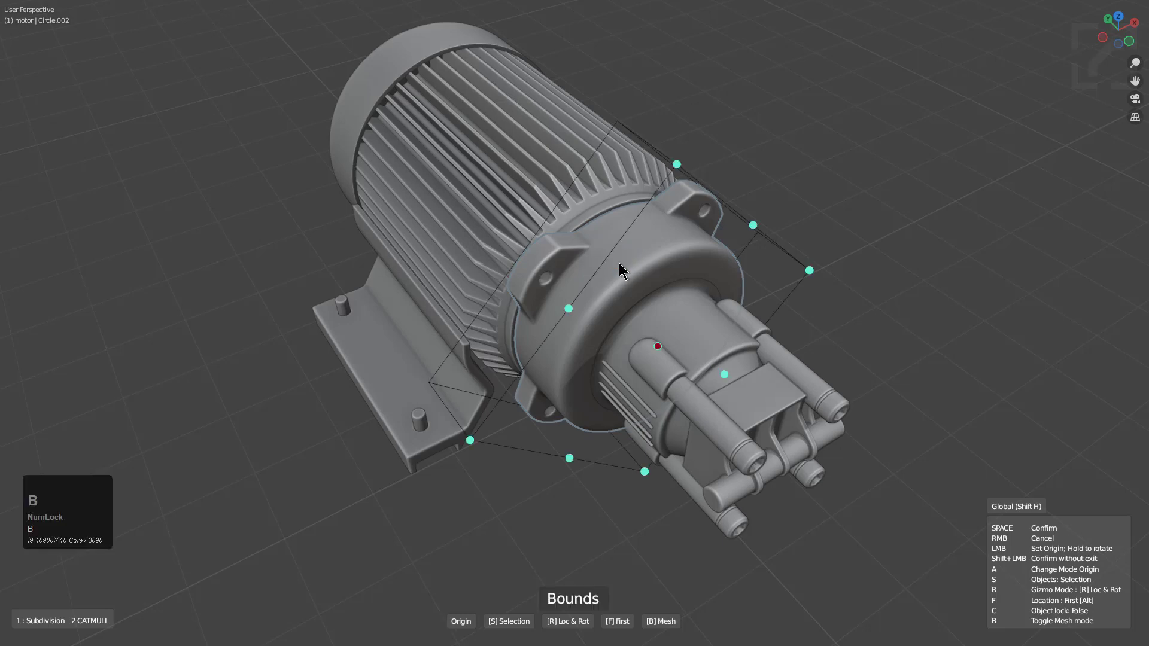
{"action": "mouse_move", "coordinate": [708, 208]}
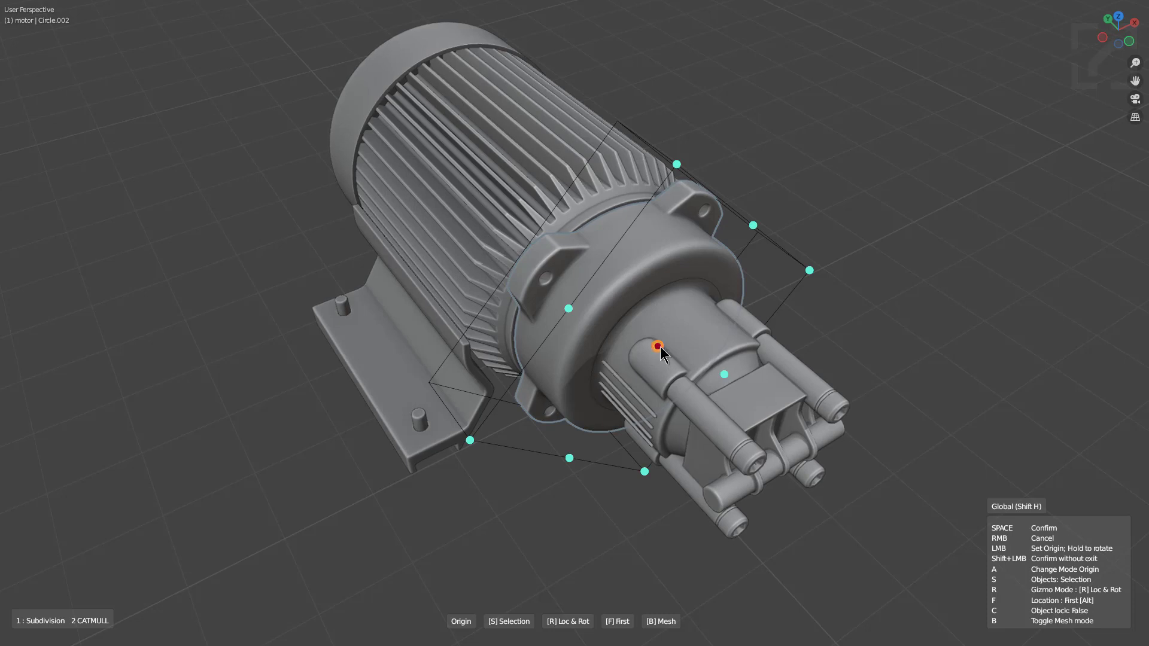
{"action": "key", "text": "r"}
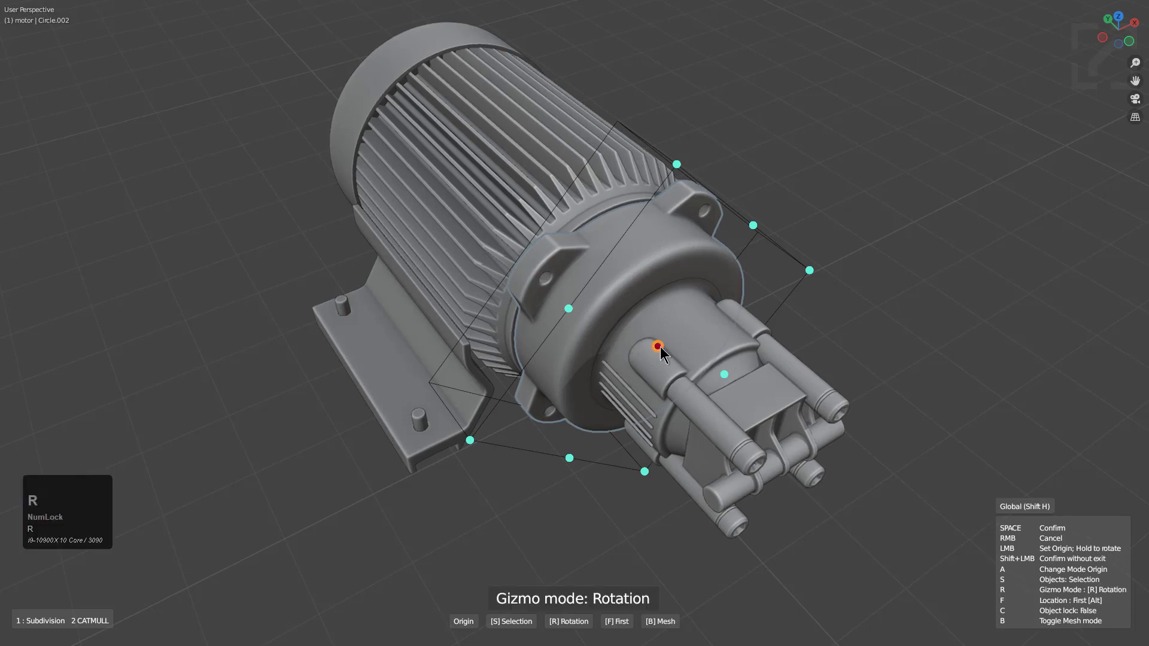
{"action": "key", "text": "r"}
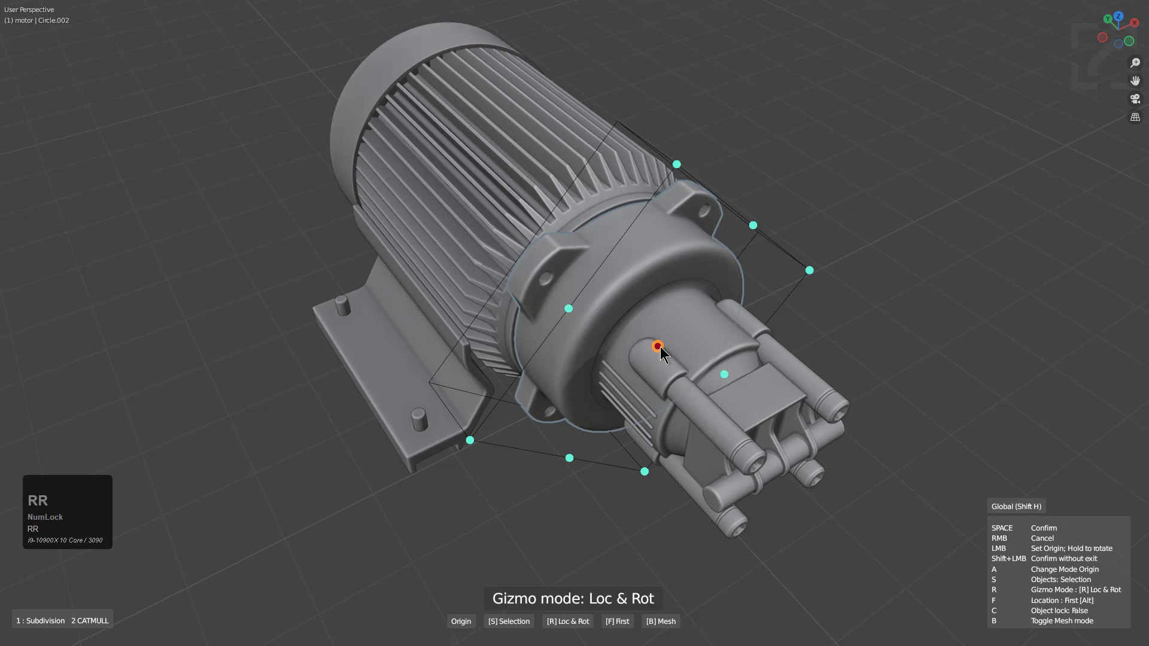
{"action": "left_click", "coordinate": [656, 348]}
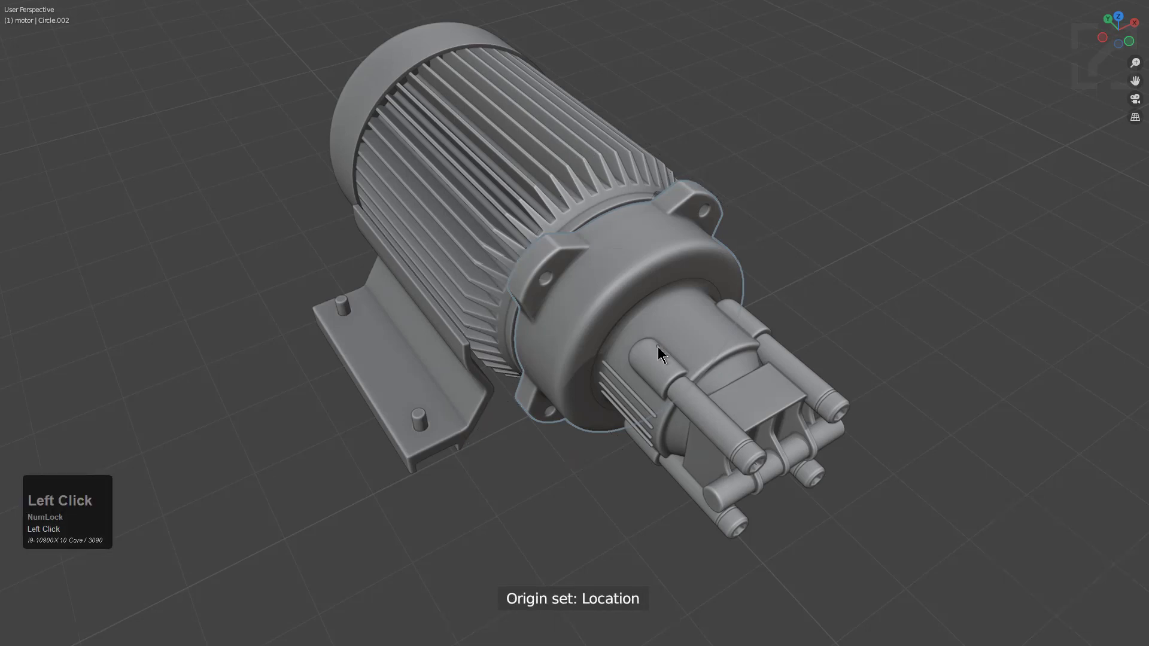
{"action": "mouse_move", "coordinate": [629, 286]}
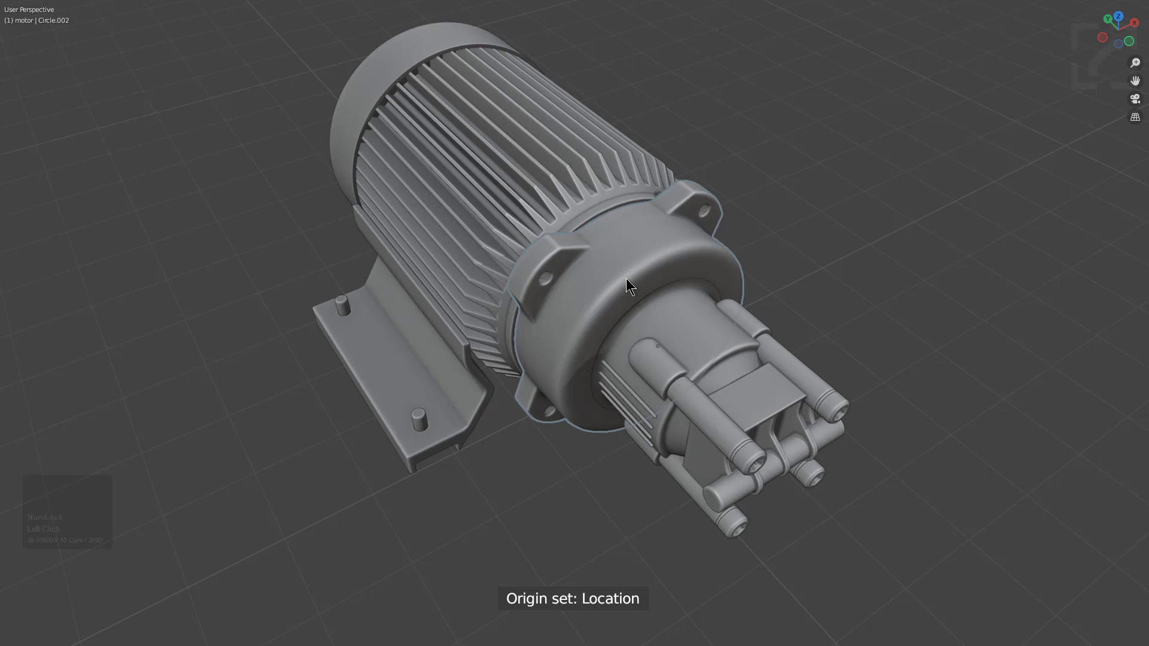
{"action": "left_click", "coordinate": [690, 328]}
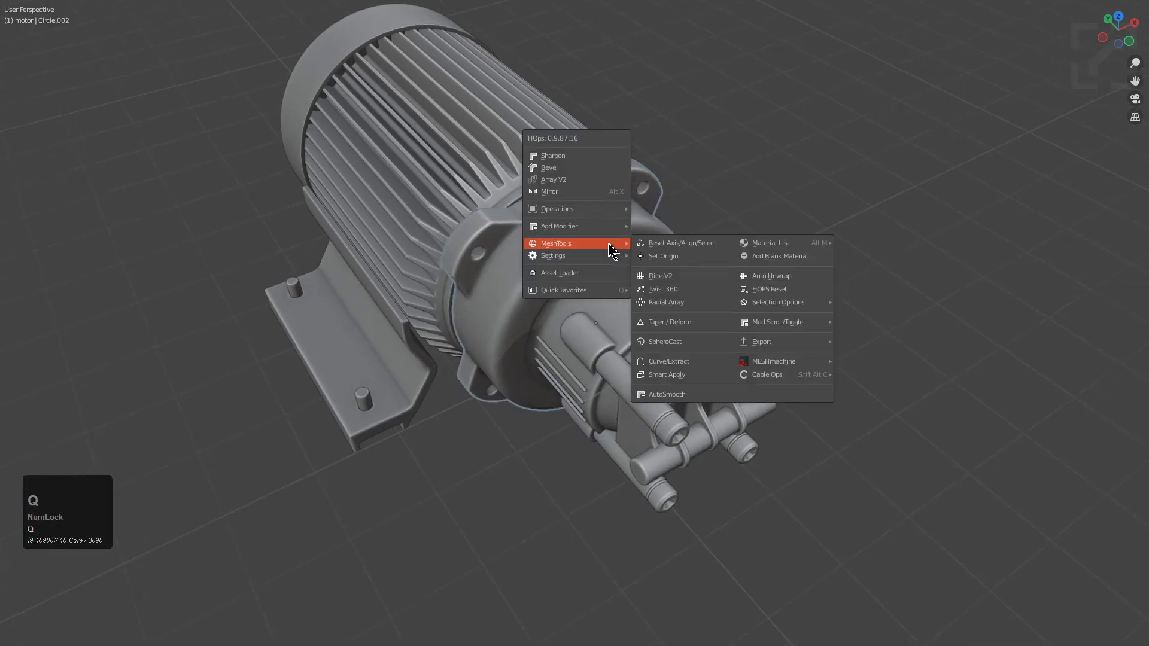
Reposition Circle.002's origin to a newly picked point
{"action": "left_click", "coordinate": [663, 256]}
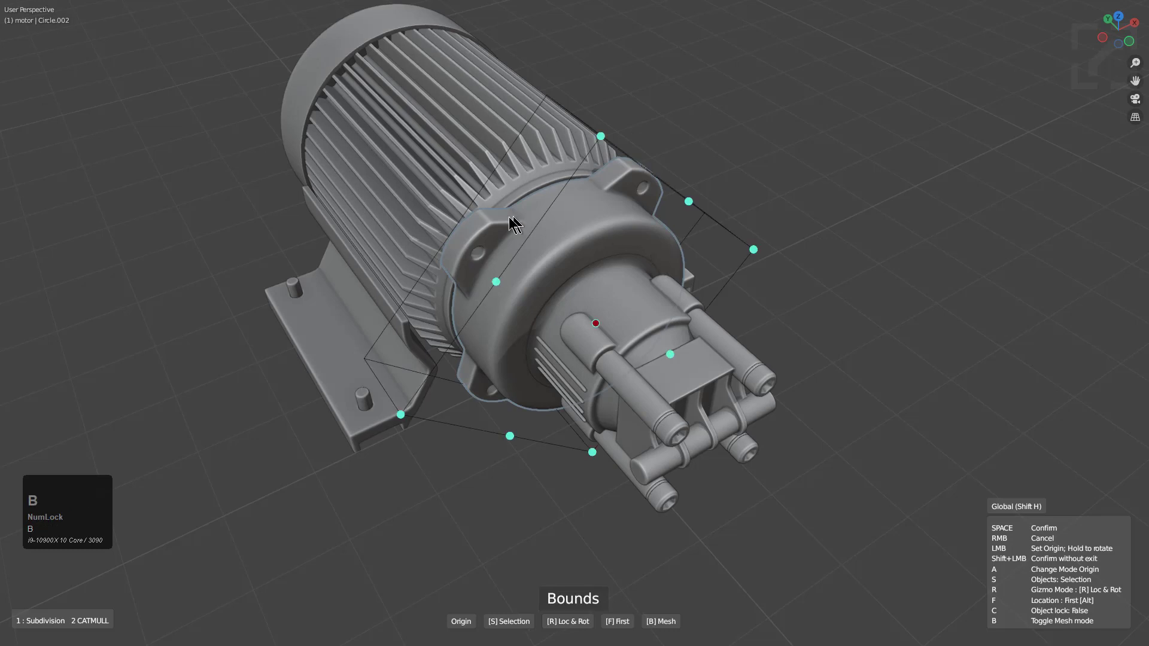
{"action": "mouse_move", "coordinate": [576, 296]}
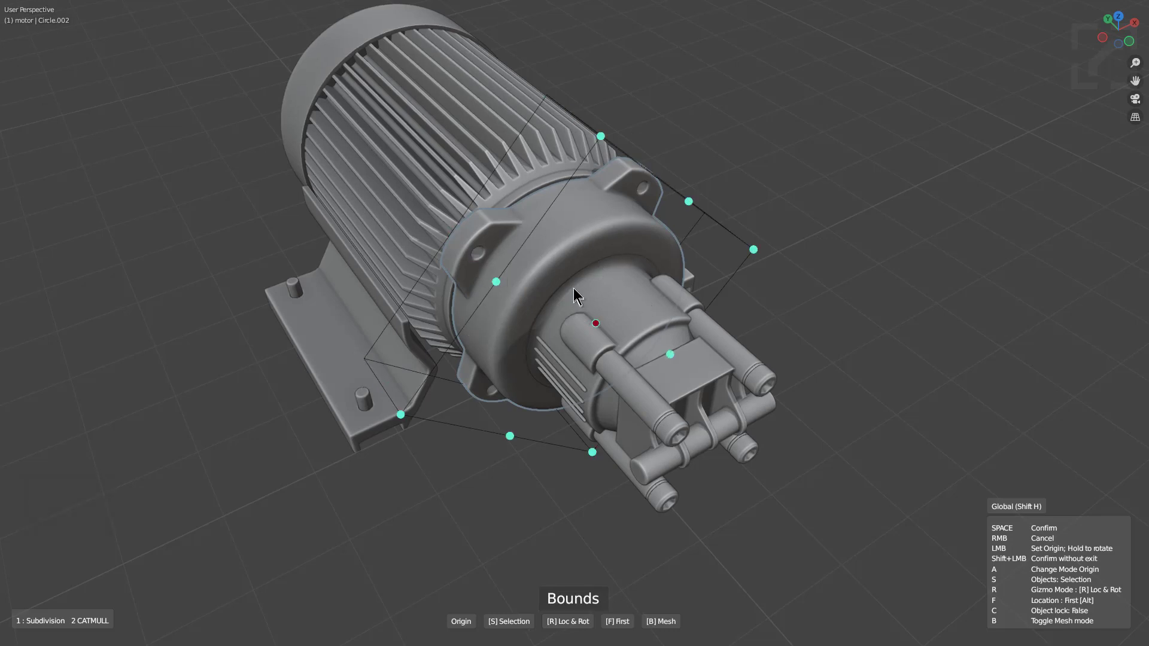
{"action": "mouse_move", "coordinate": [596, 332]}
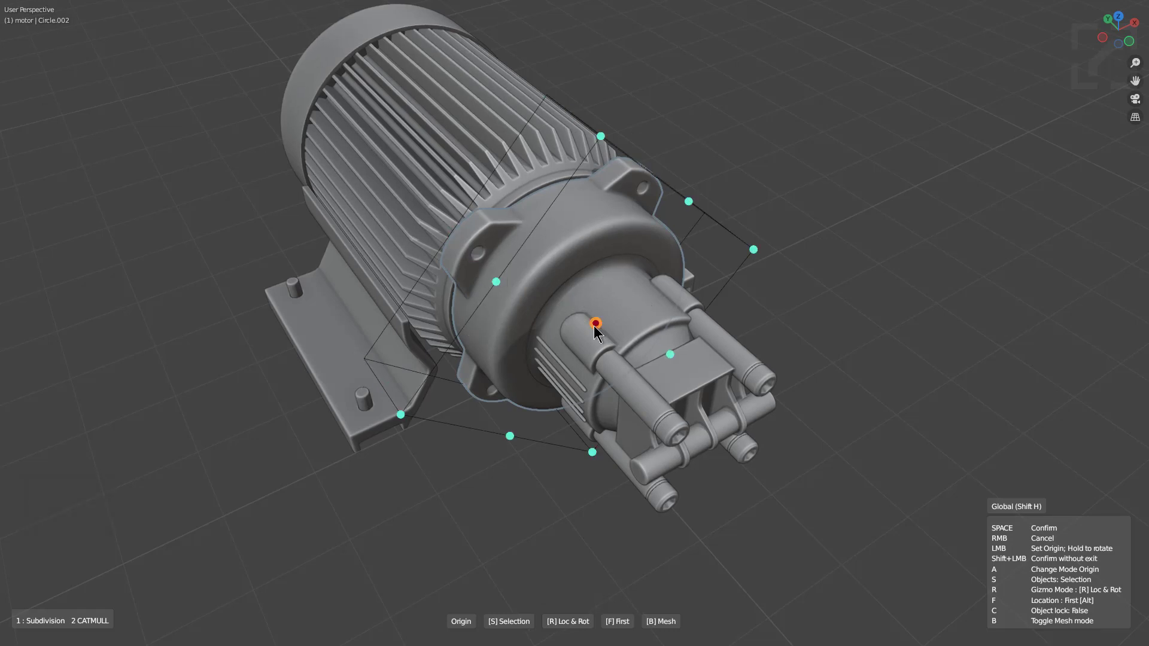
{"action": "left_click", "coordinate": [595, 323]}
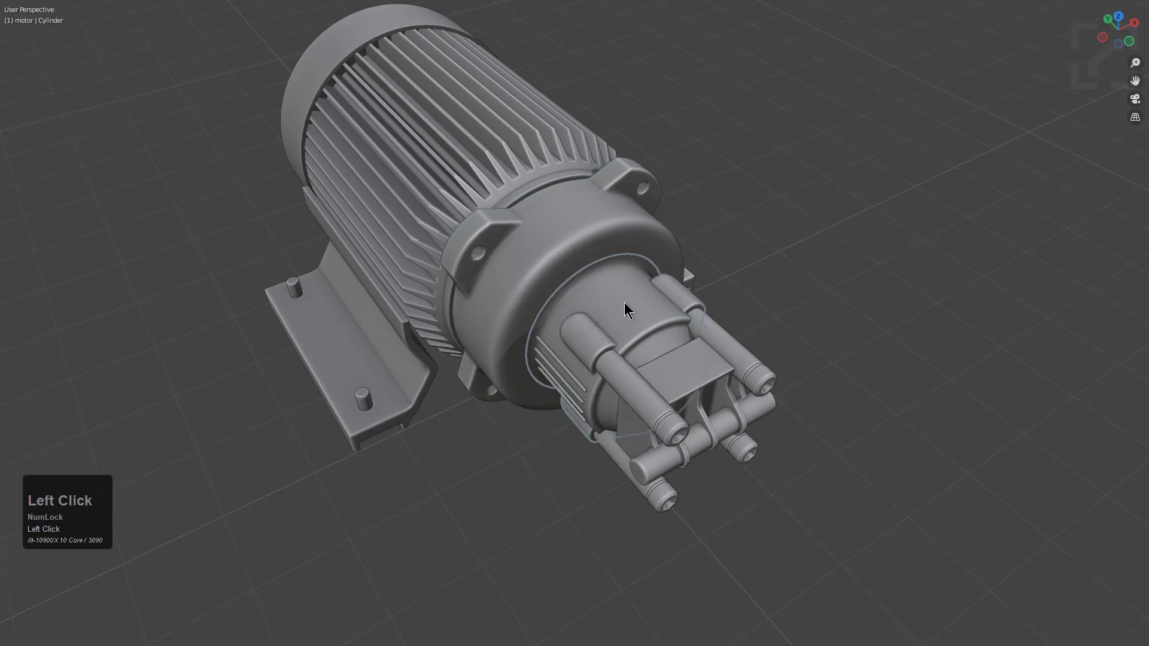
Place the pump cylinder's origin on a bounding-box face point in Bounds mode
{"action": "left_click", "coordinate": [626, 309]}
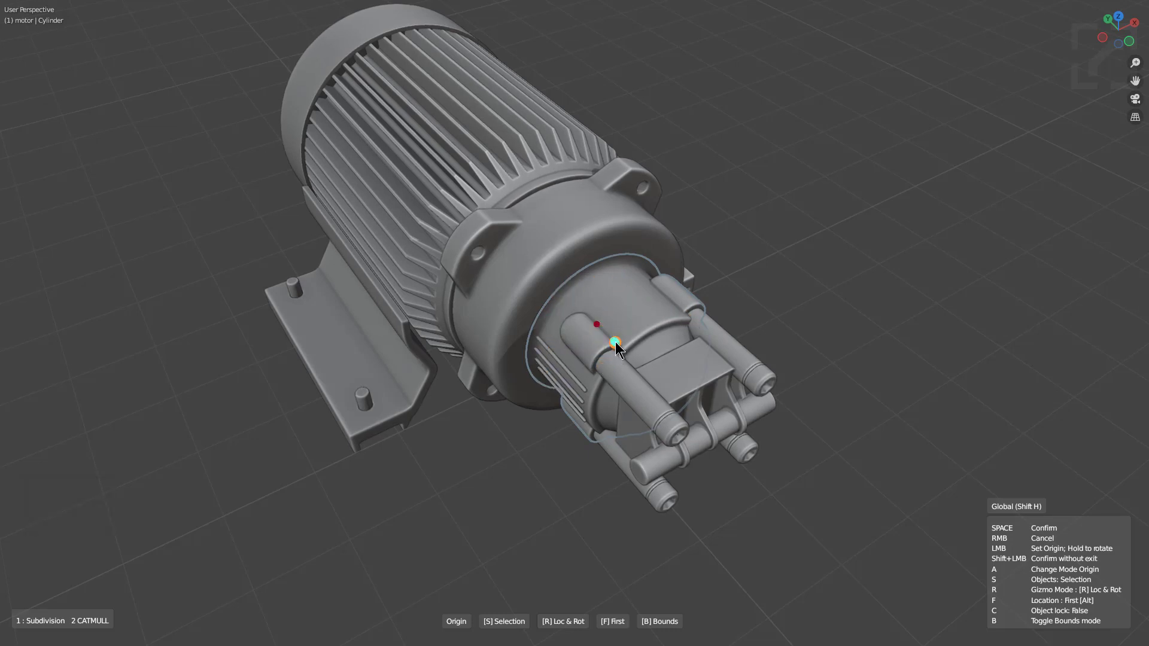
{"action": "key", "text": "b"}
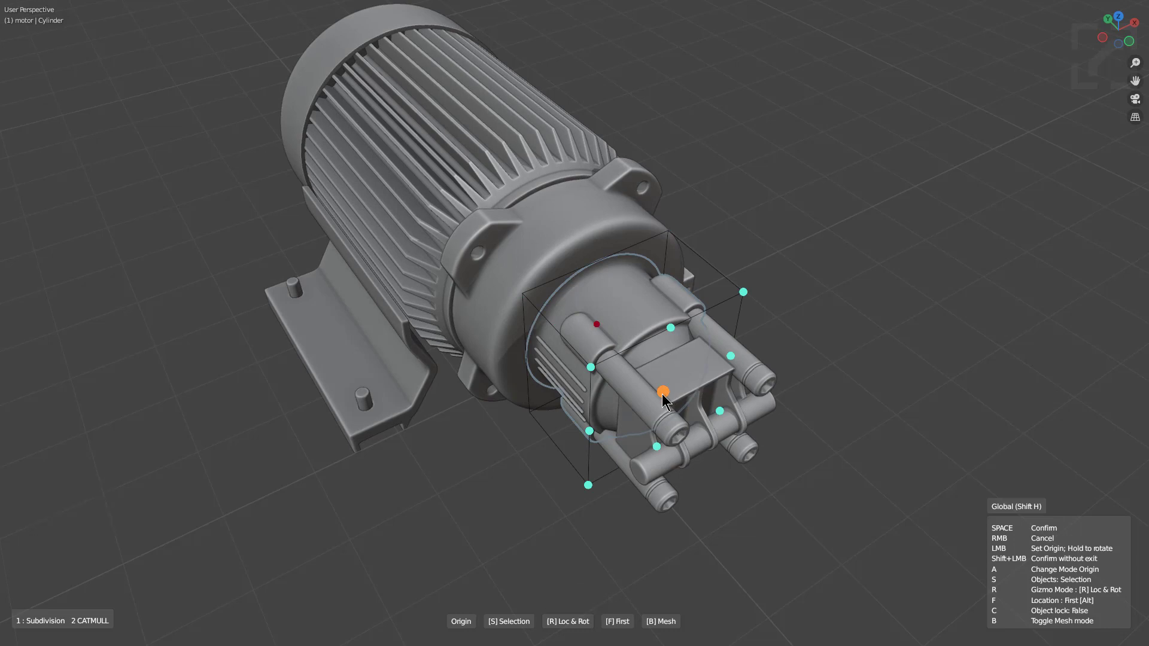
{"action": "left_click", "coordinate": [662, 393]}
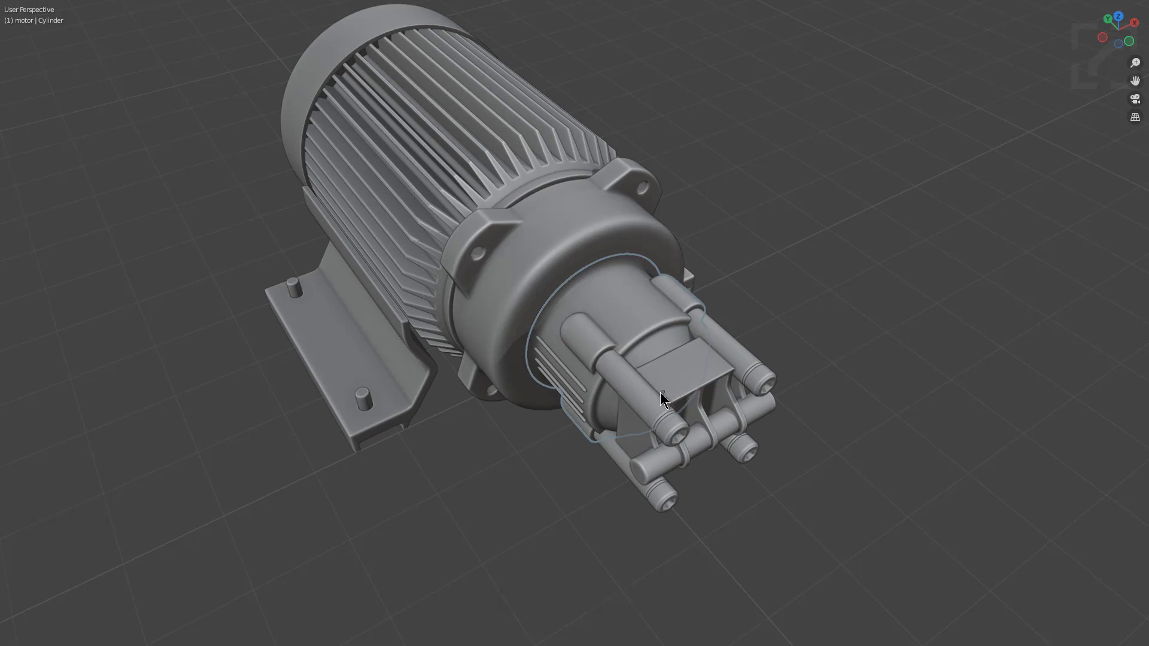
{"action": "middle_click", "coordinate": [666, 397]}
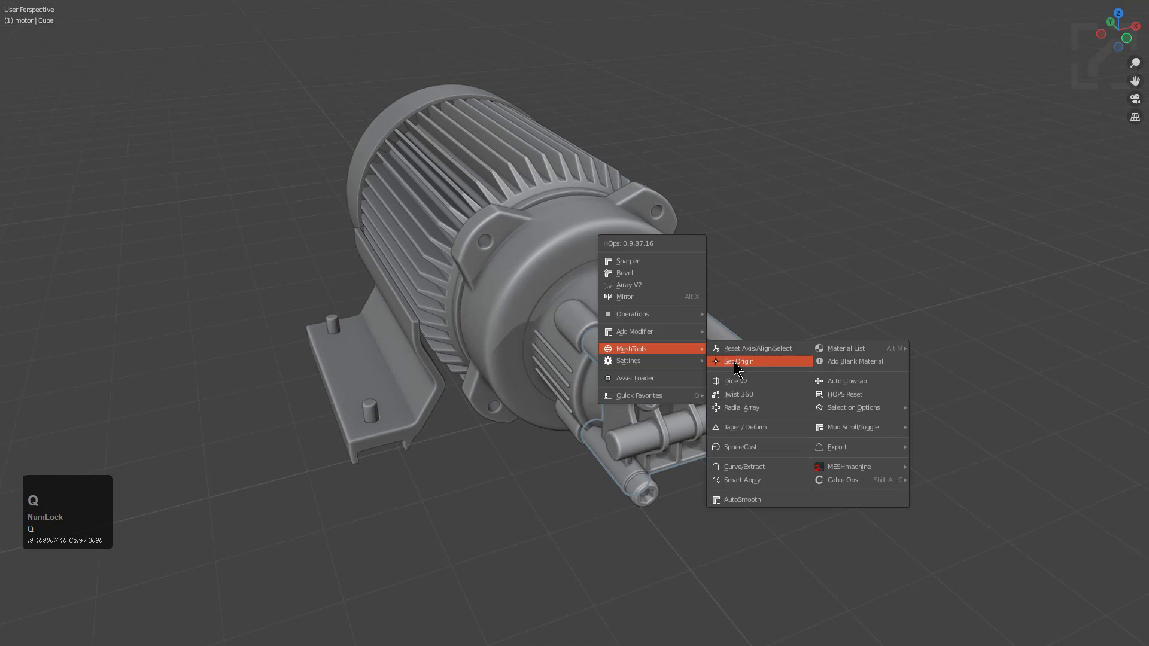
Place the pump head Cube's origin on a bounding-box point in Bounds mode
{"action": "left_click", "coordinate": [739, 361]}
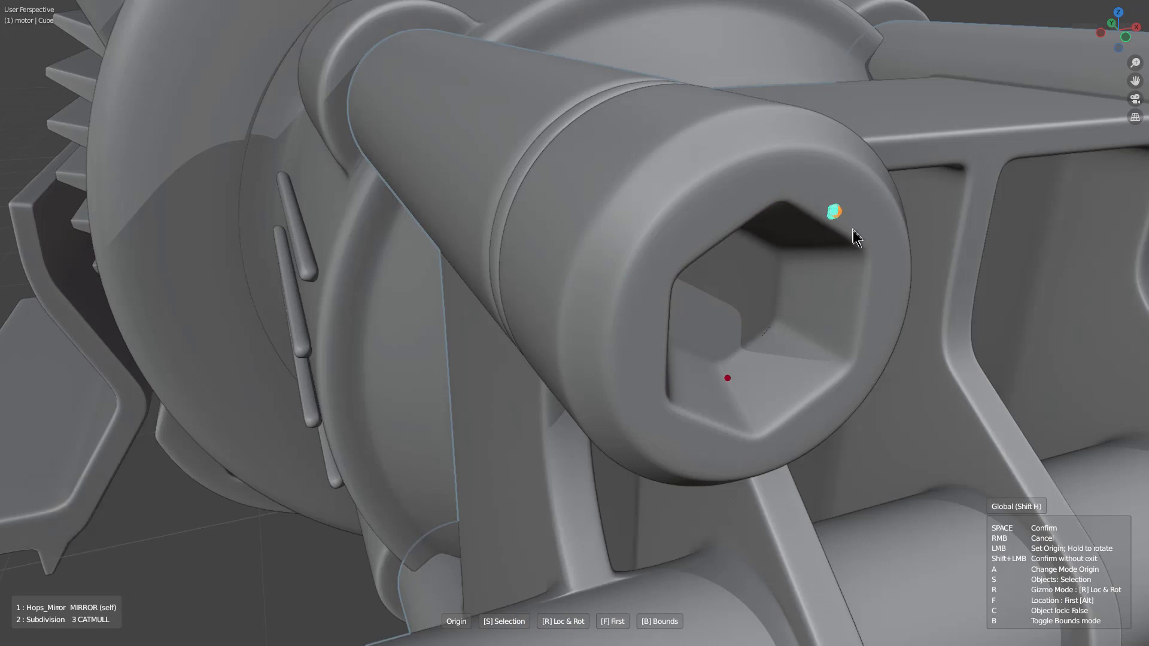
{"action": "mouse_move", "coordinate": [876, 266]}
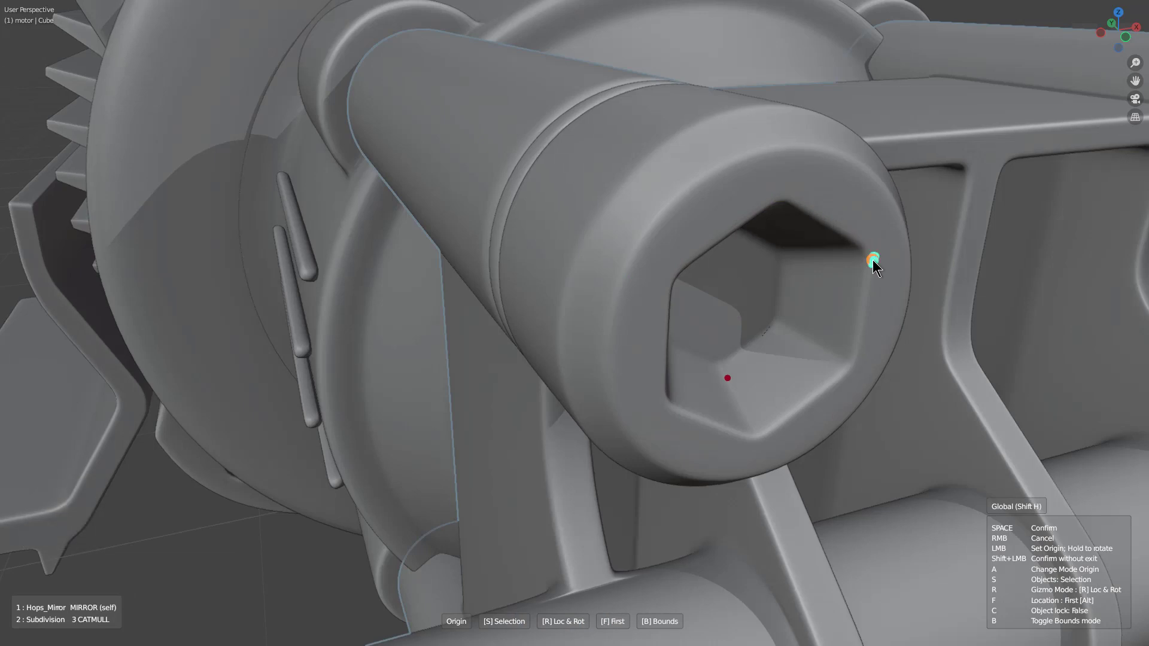
{"action": "key", "text": "b"}
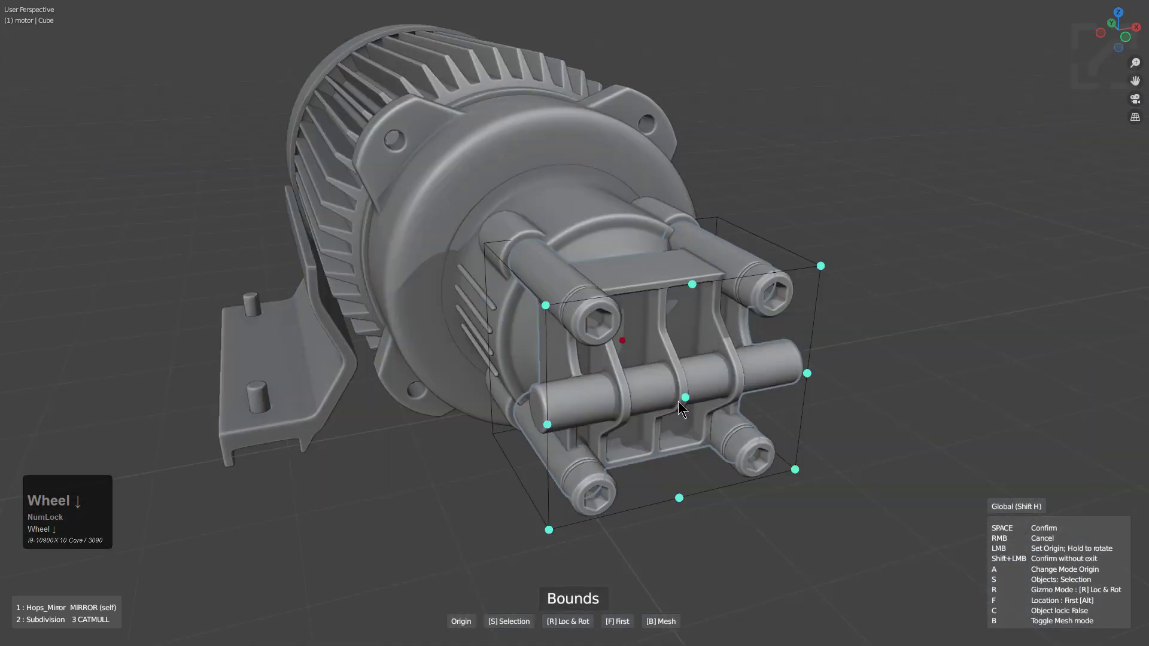
{"action": "left_click", "coordinate": [684, 407]}
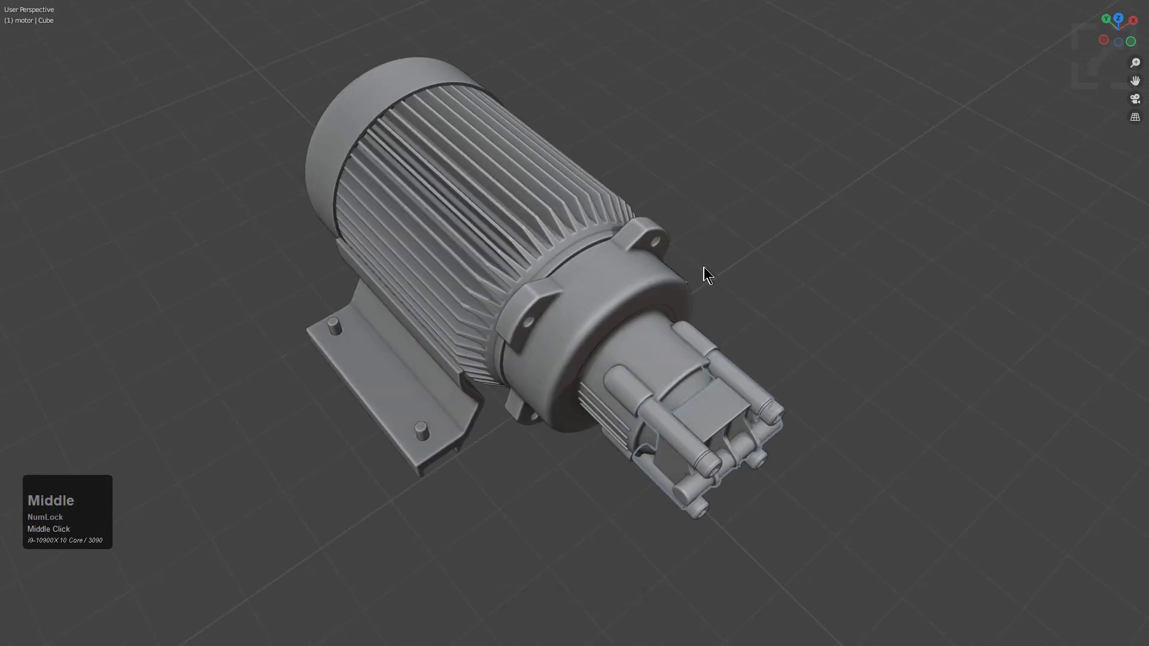
{"action": "mouse_move", "coordinate": [812, 243]}
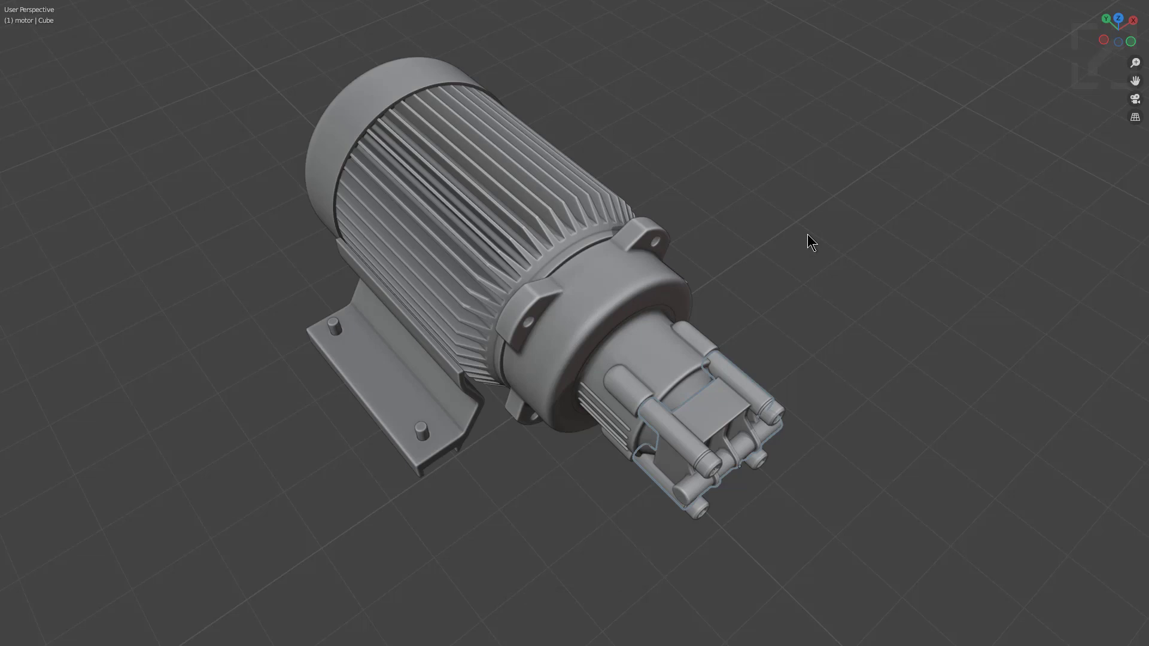
{"action": "mouse_move", "coordinate": [900, 157]}
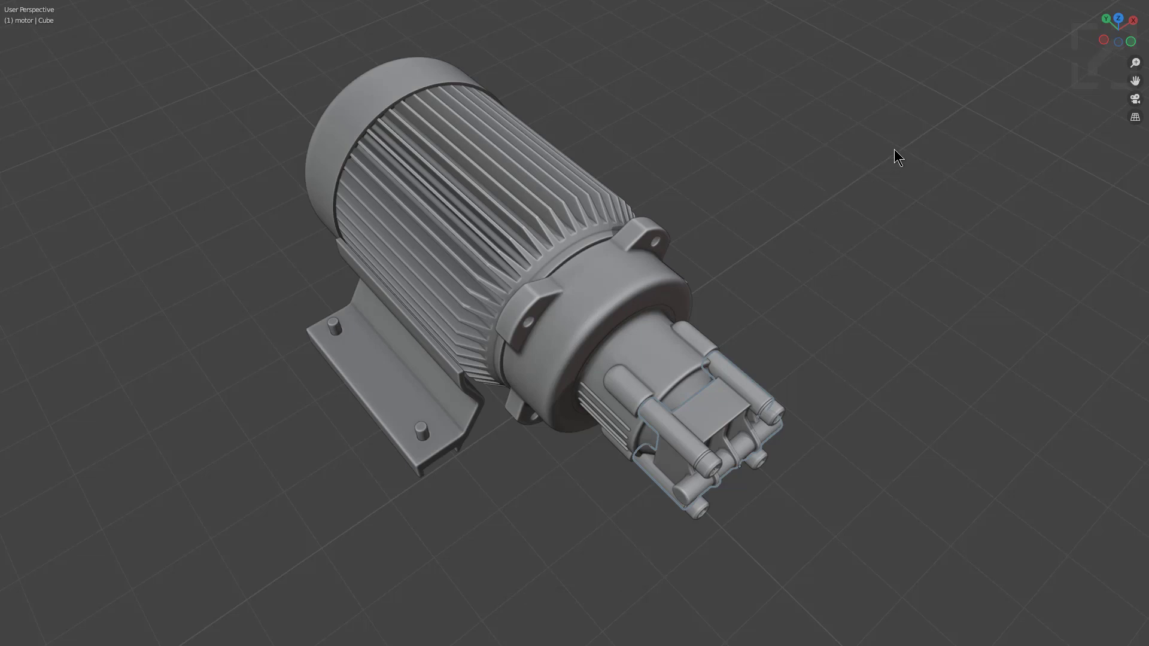